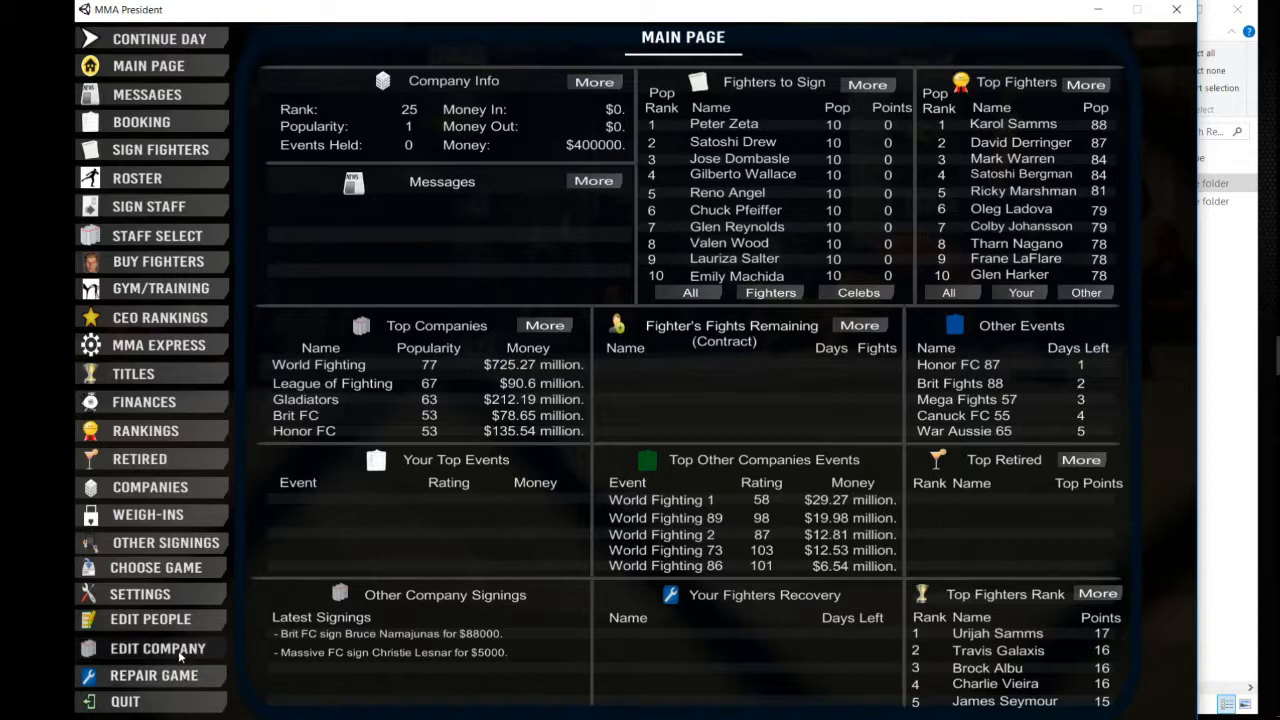
- Open the CHOOSE GAME screen listing the ten save slots
left_click(153, 567)
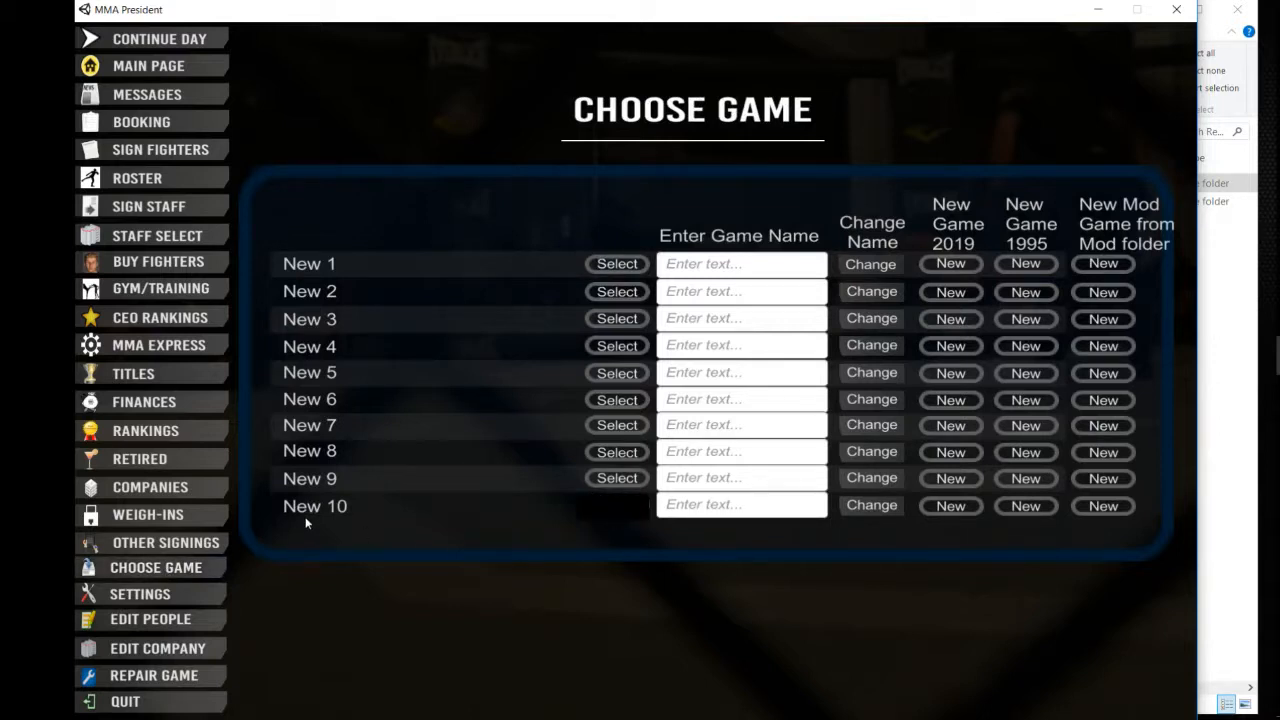
mouse_move(769, 527)
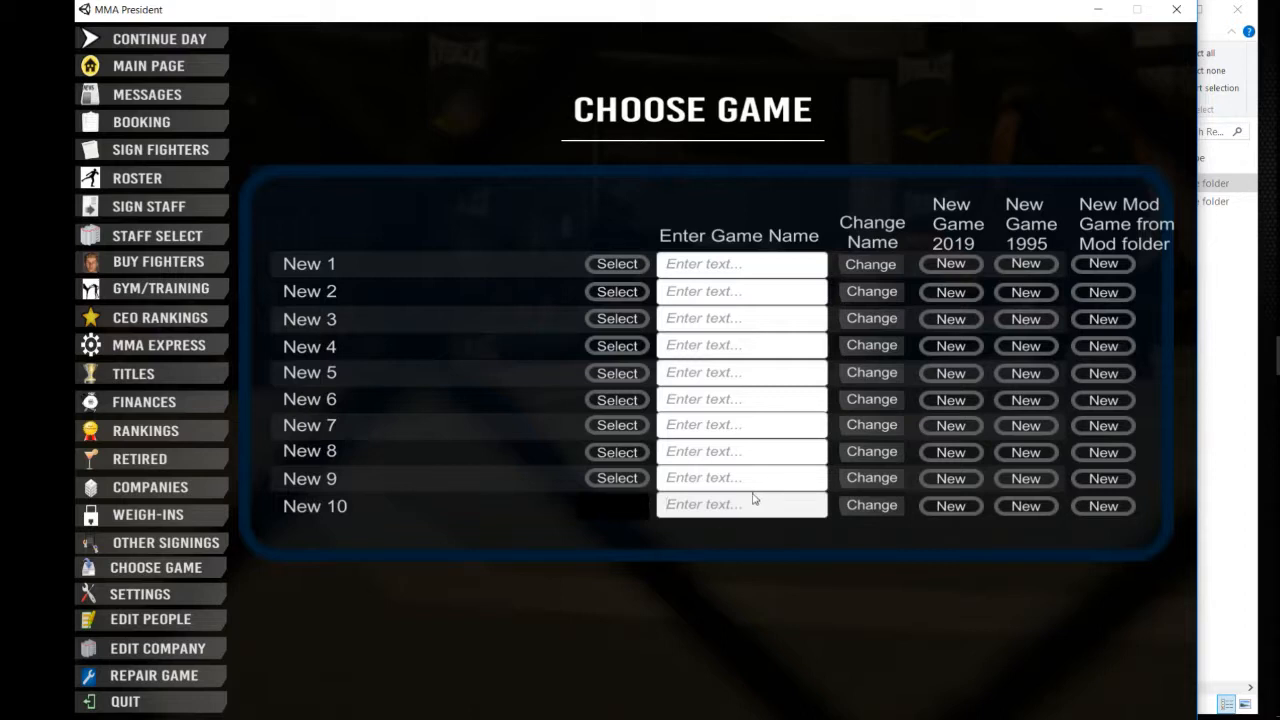
- Enter 'Real Life Mod' as the name for New 10 and apply it with Change
type("R")
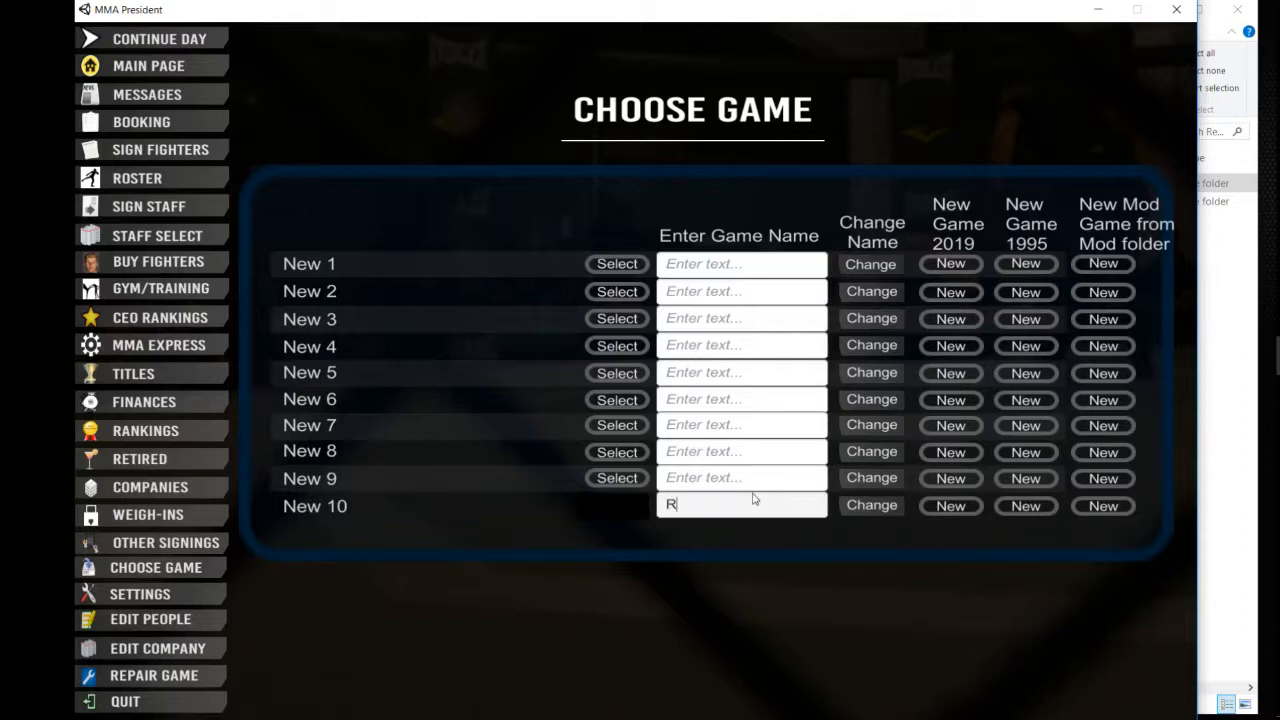
type("eal")
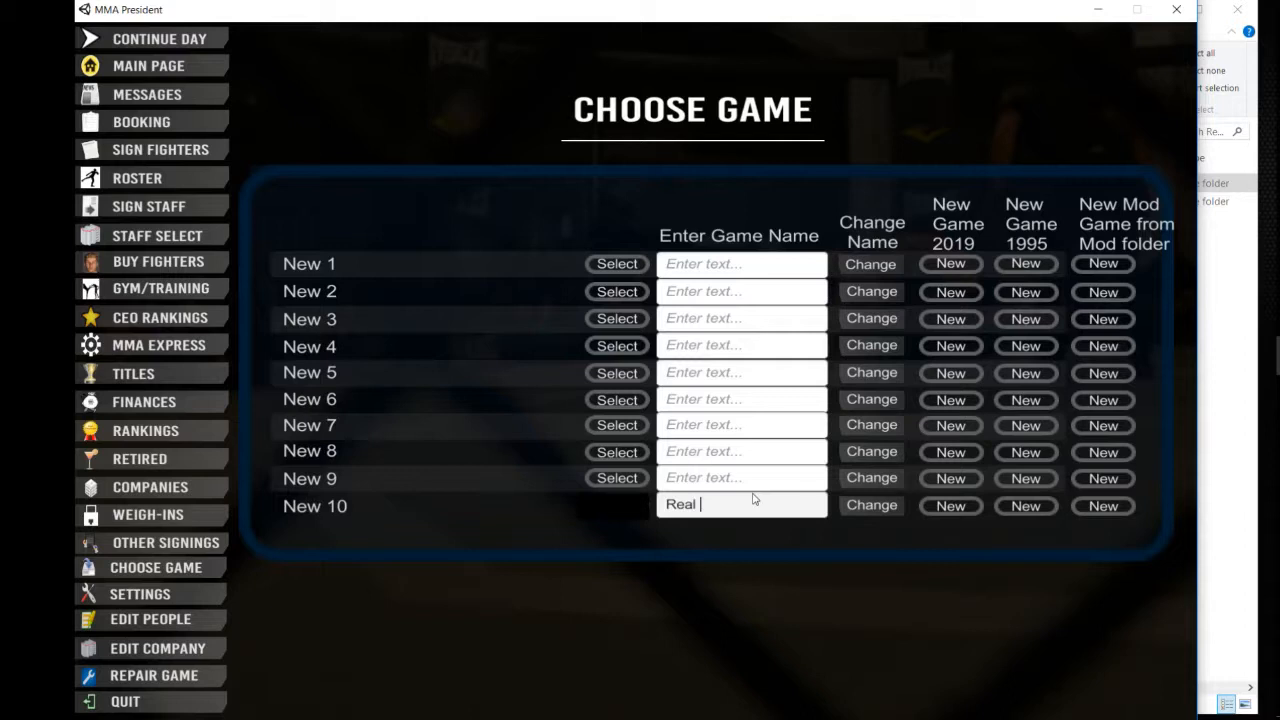
type("Life")
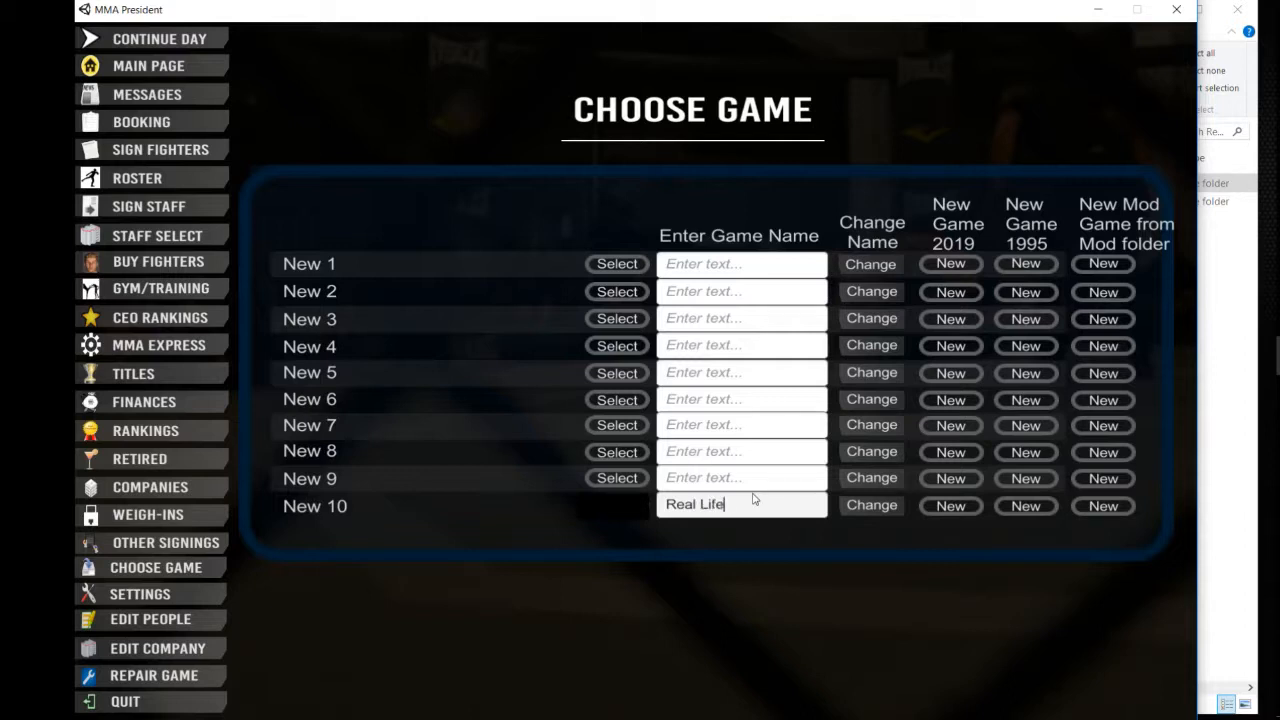
type("Mod")
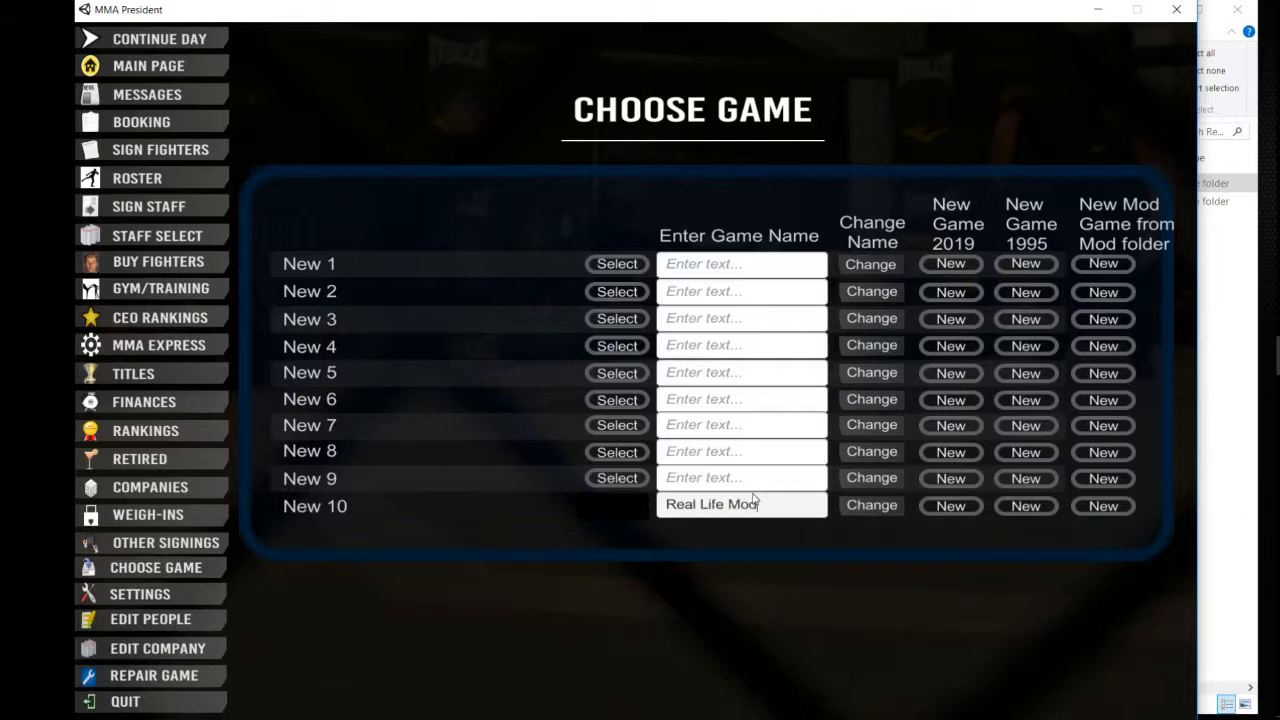
left_click(872, 505)
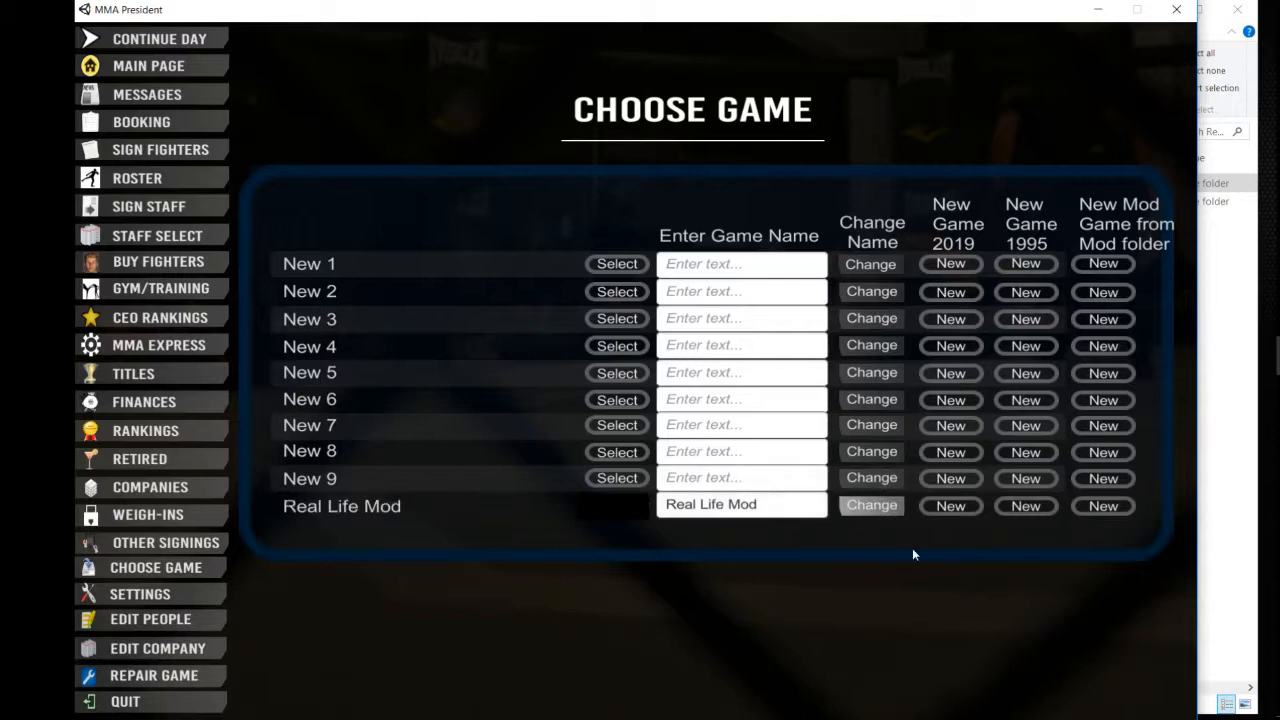
mouse_move(1095, 47)
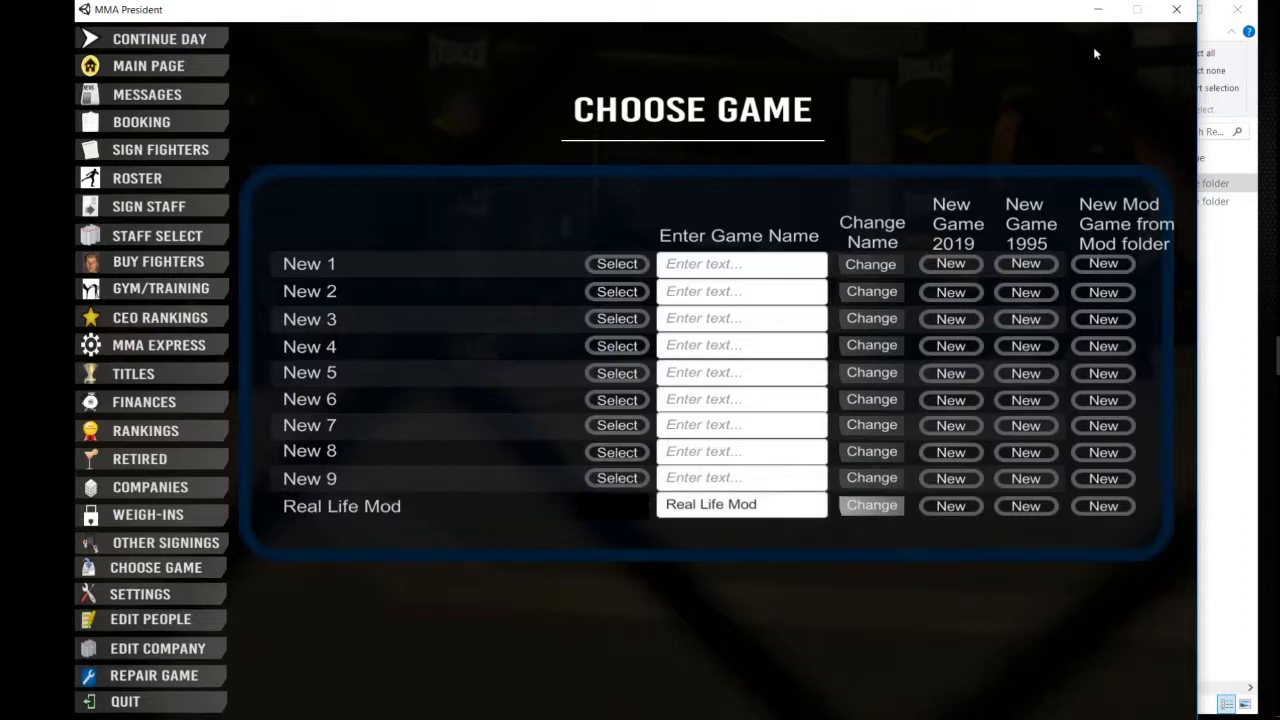
mouse_move(402, 547)
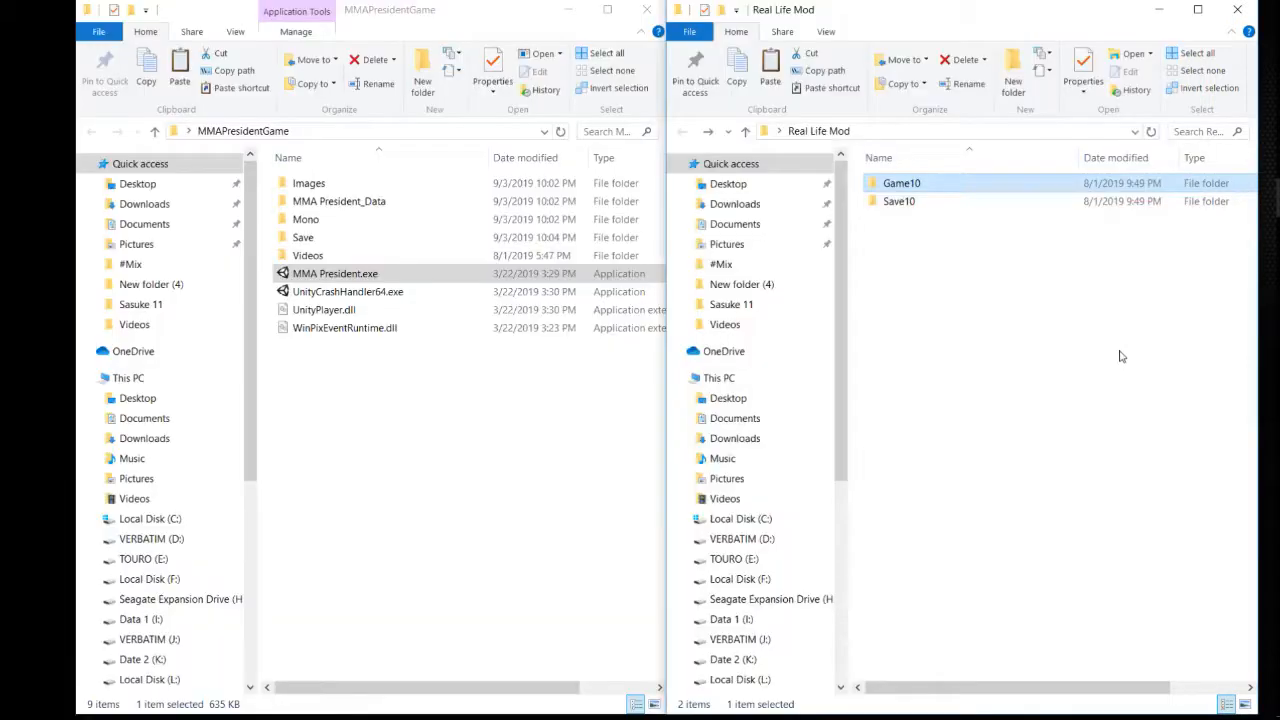
mouse_move(1090, 366)
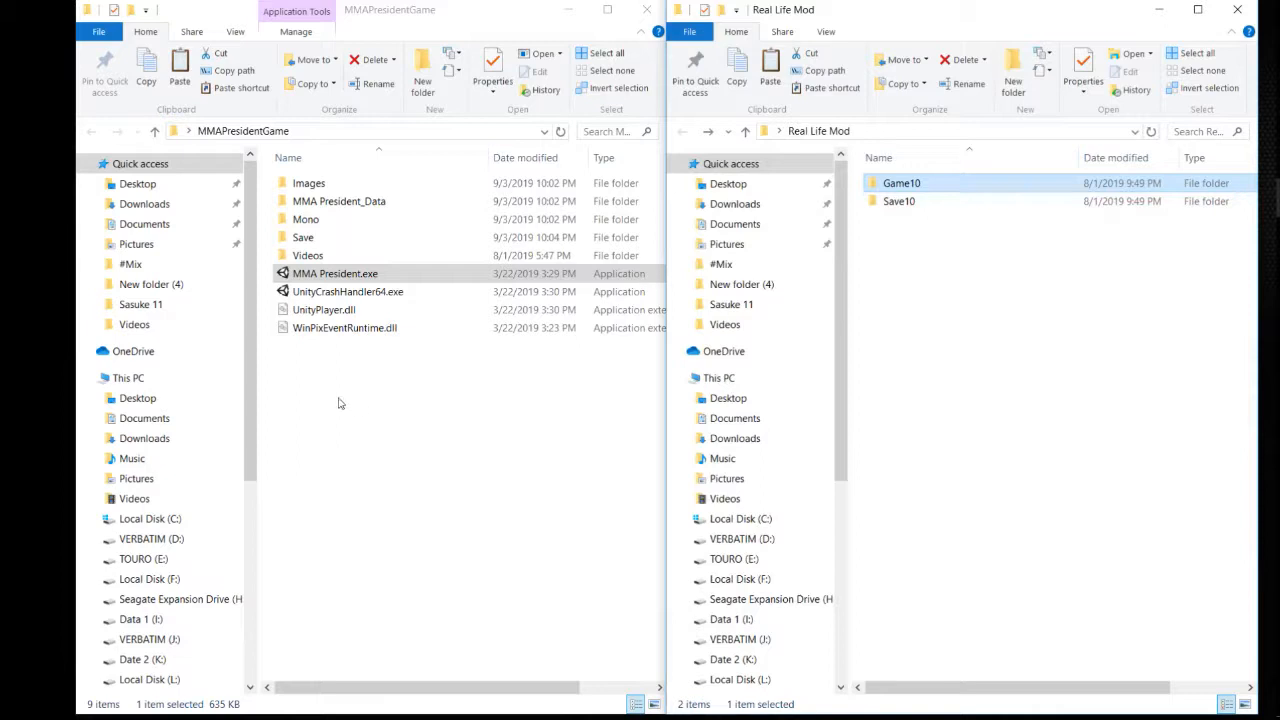
mouse_move(397, 525)
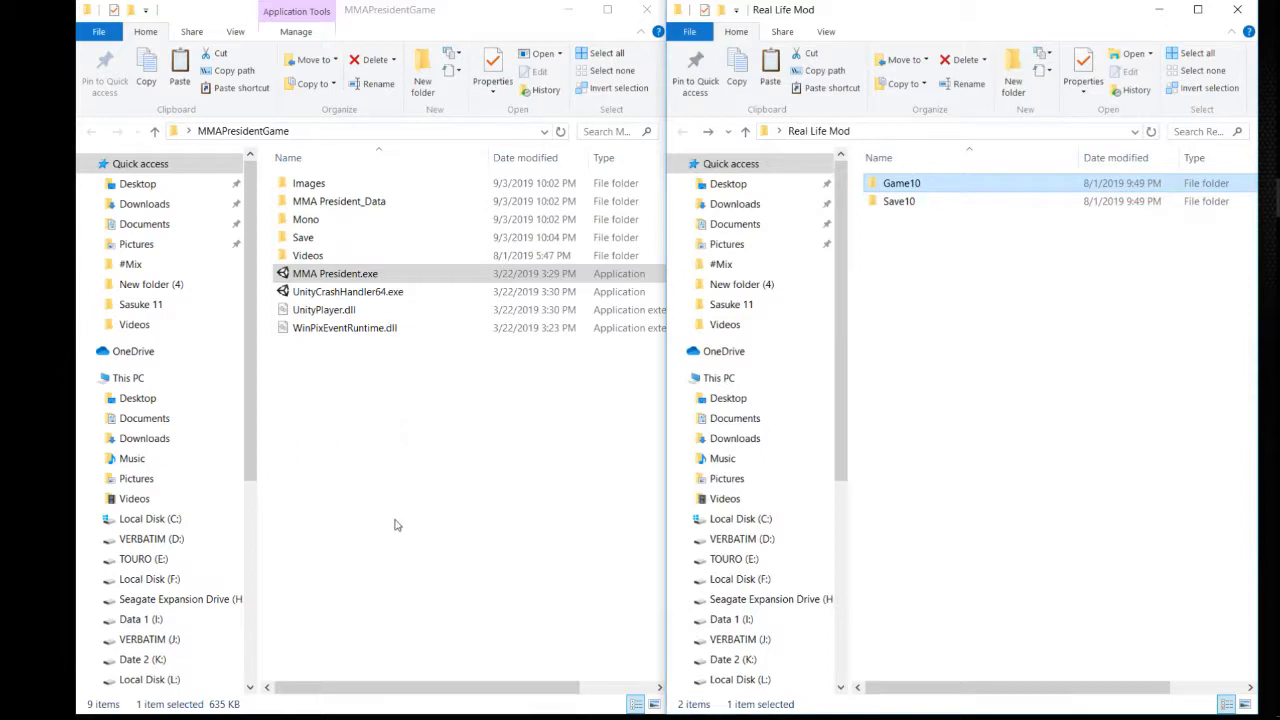
mouse_move(1000, 297)
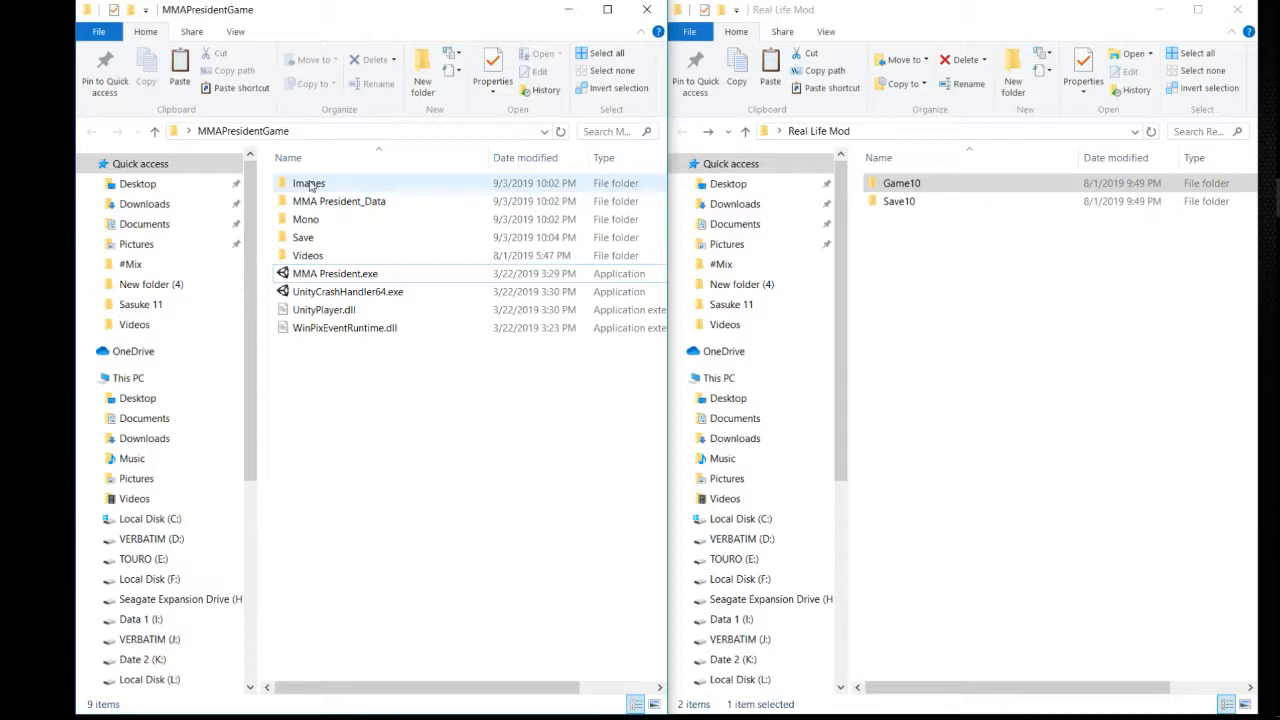
- Open the MMAPresidentGame Images folder showing Game1 through Game10
double_click(308, 183)
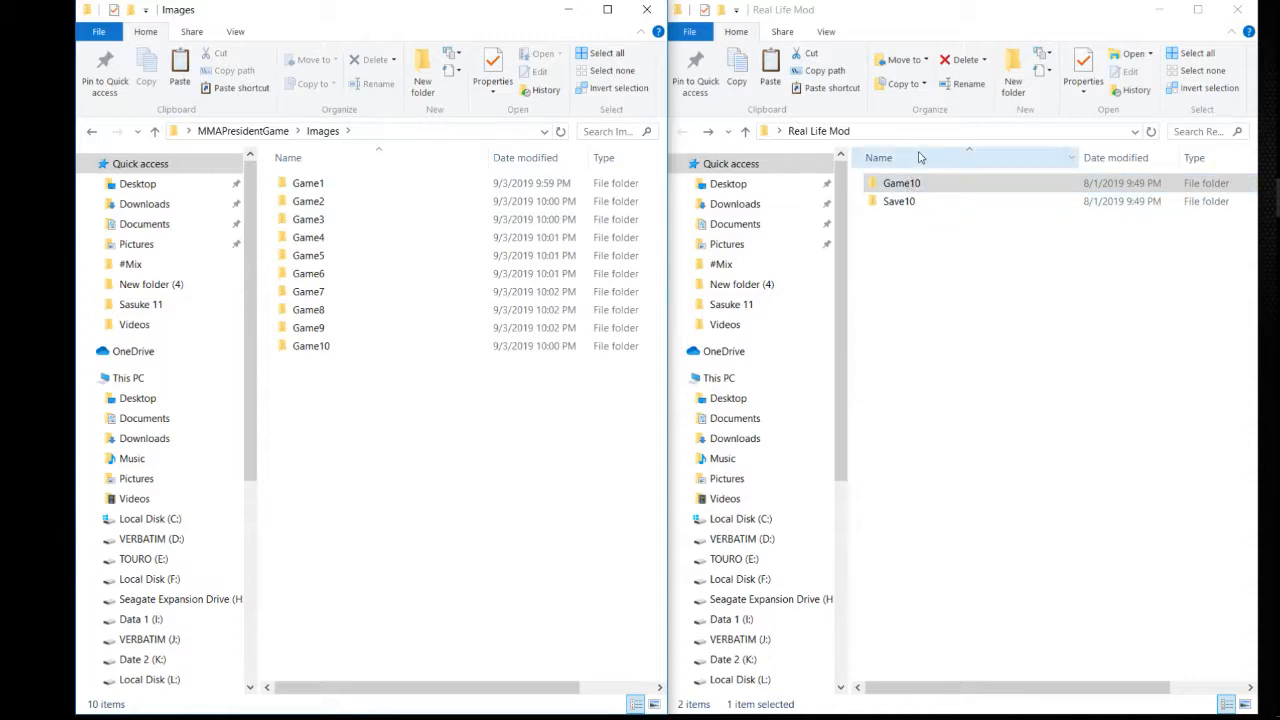
- Rename the game's Images\Game10 folder to Game10bak
double_click(899, 182)
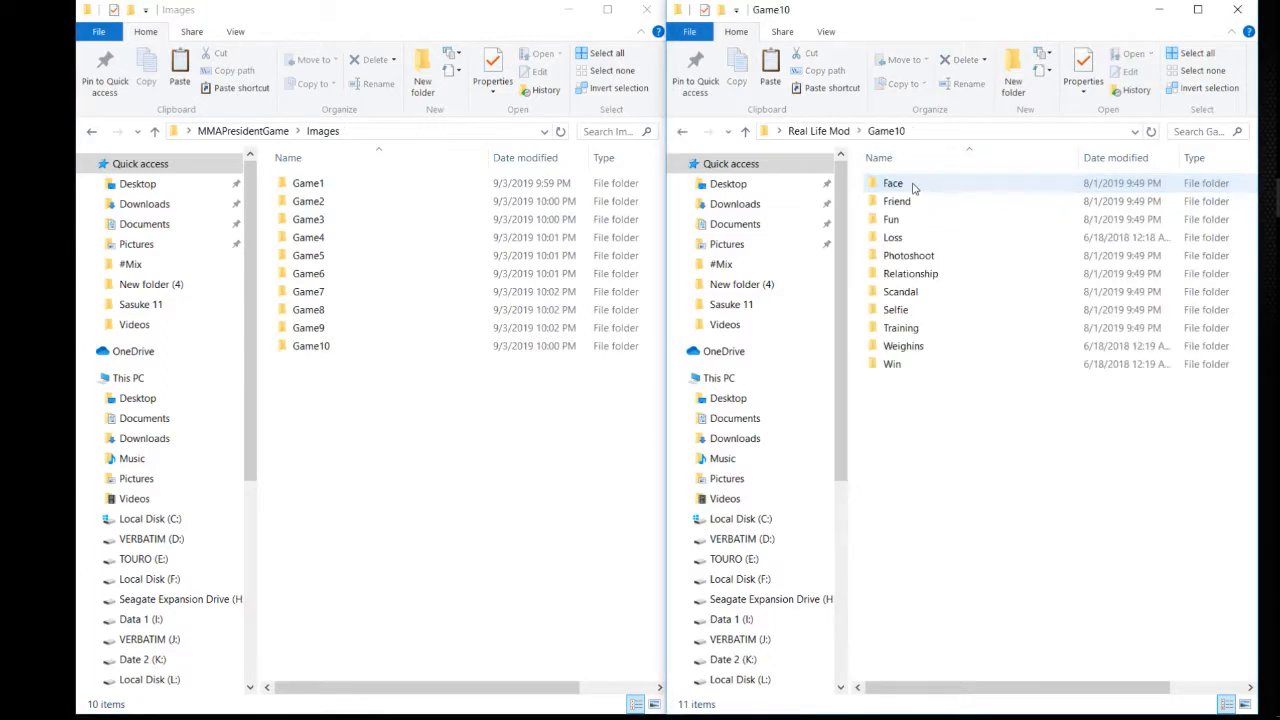
right_click(311, 345)
type("ba")
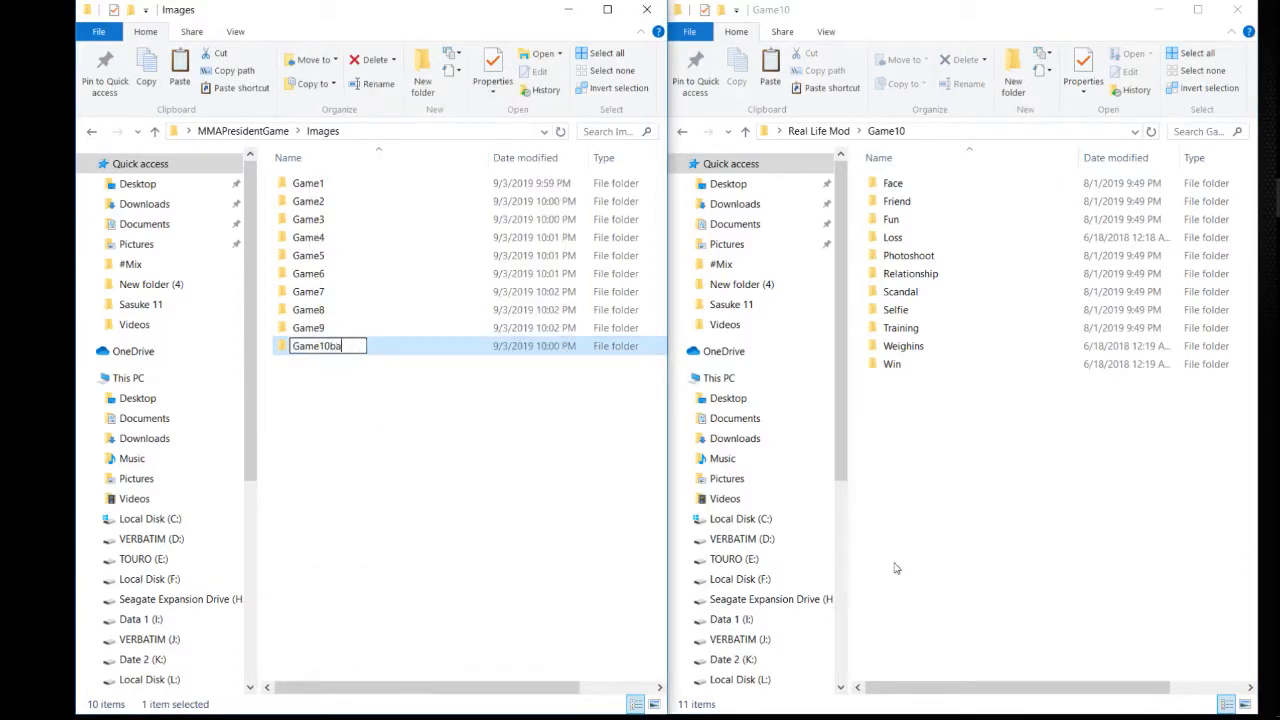
key("Enter")
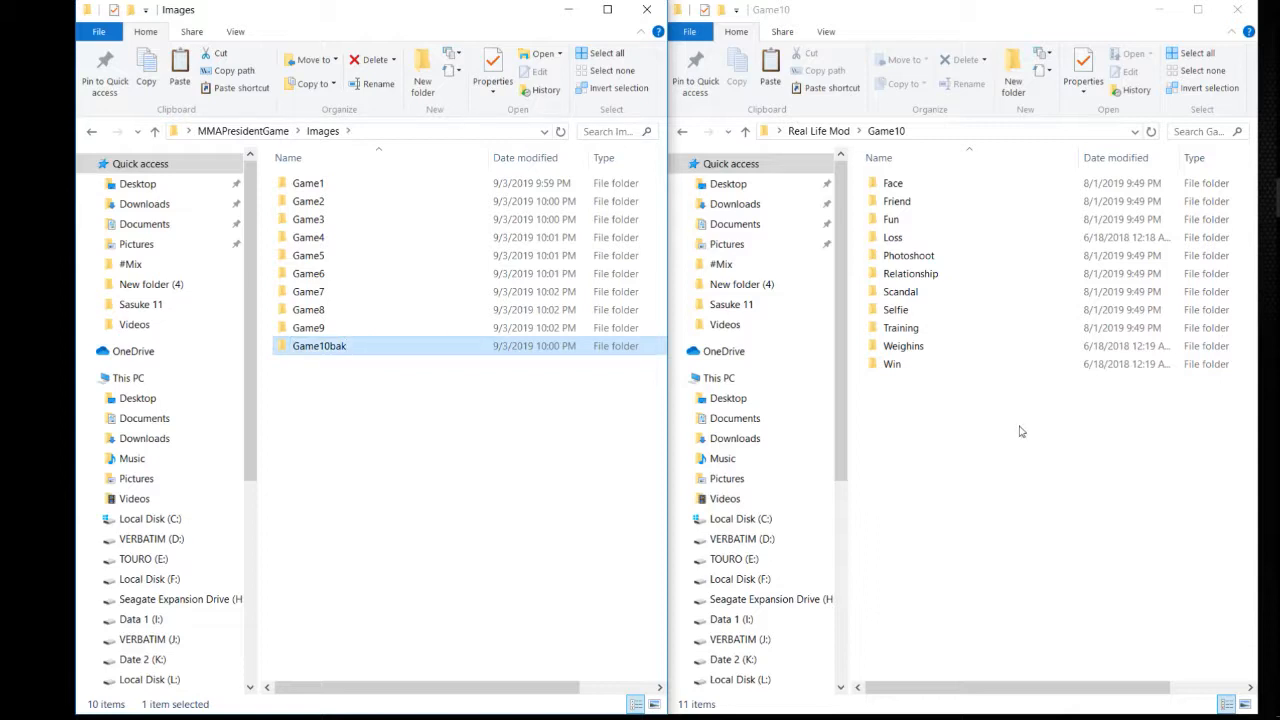
mouse_move(1003, 426)
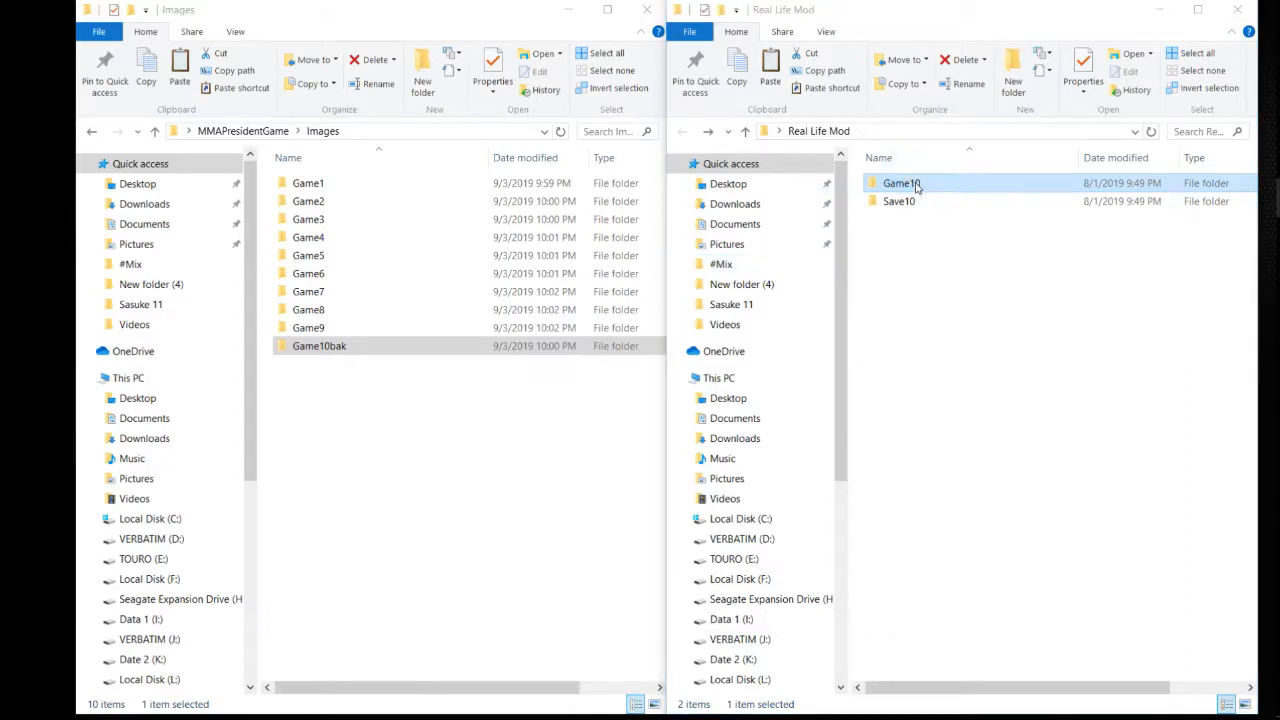
- Copy the mod's Game10 folder and paste it into Images
right_click(891, 183)
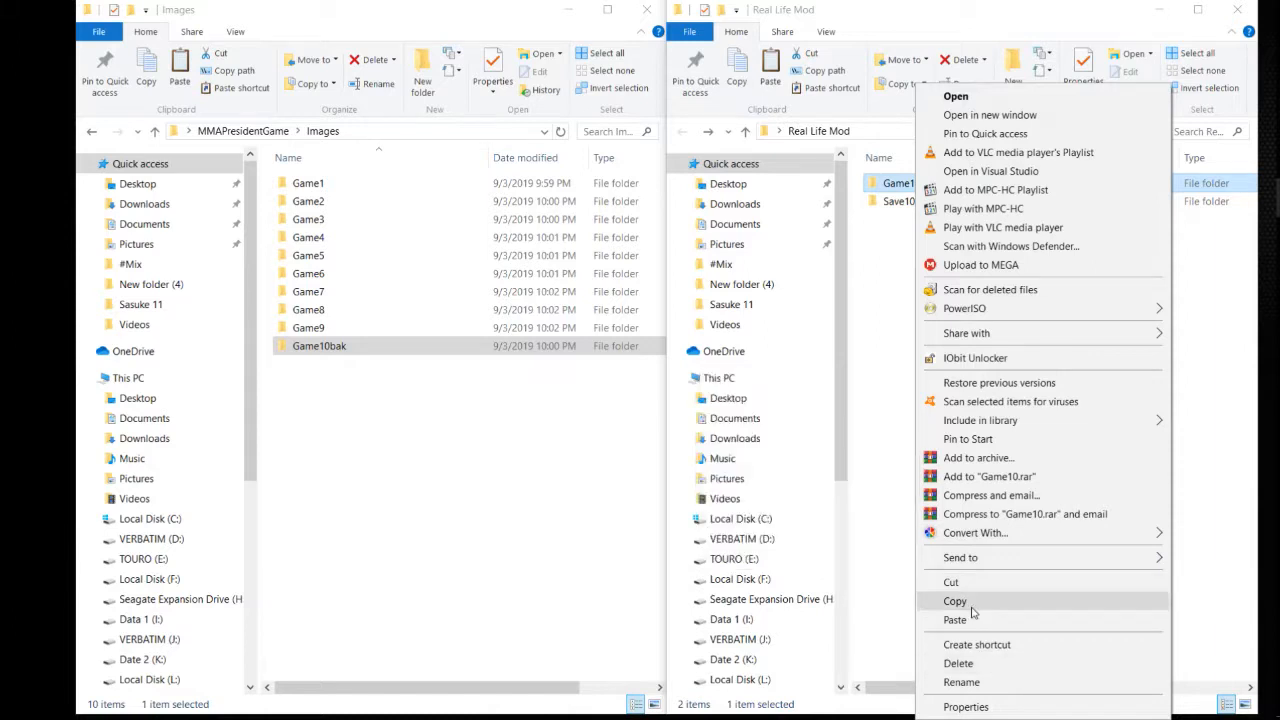
left_click(955, 601)
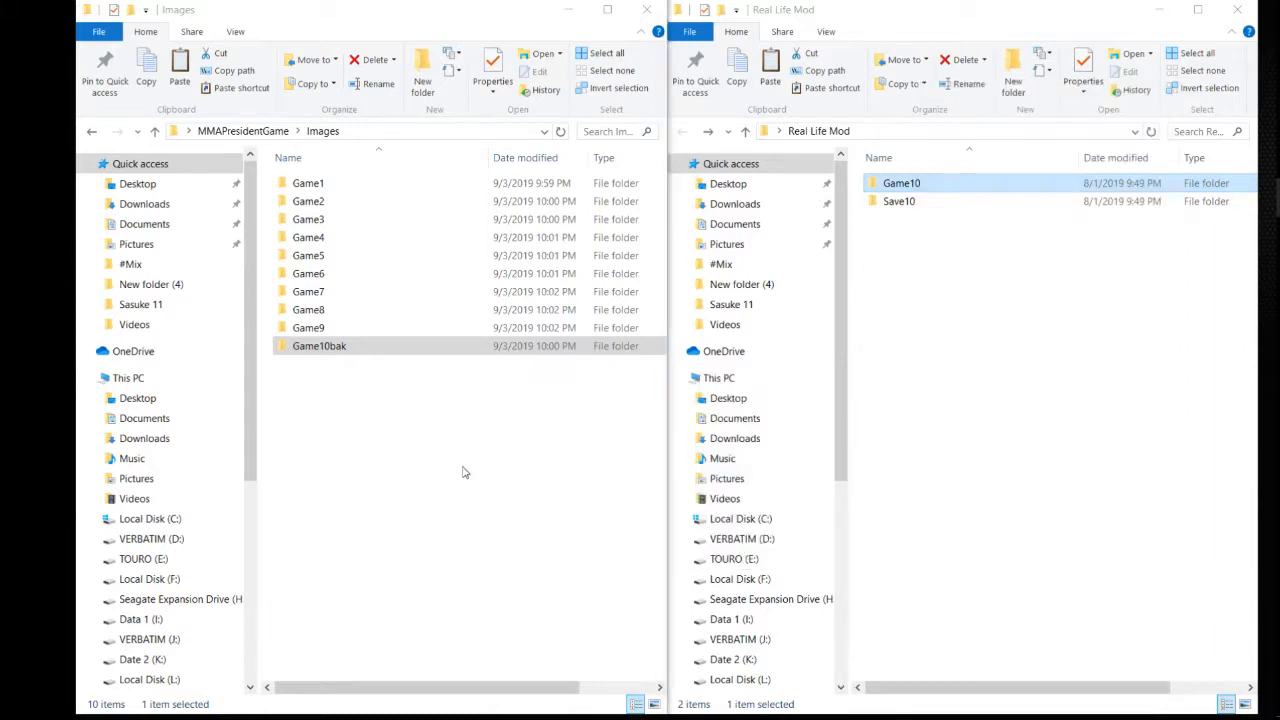
right_click(465, 471)
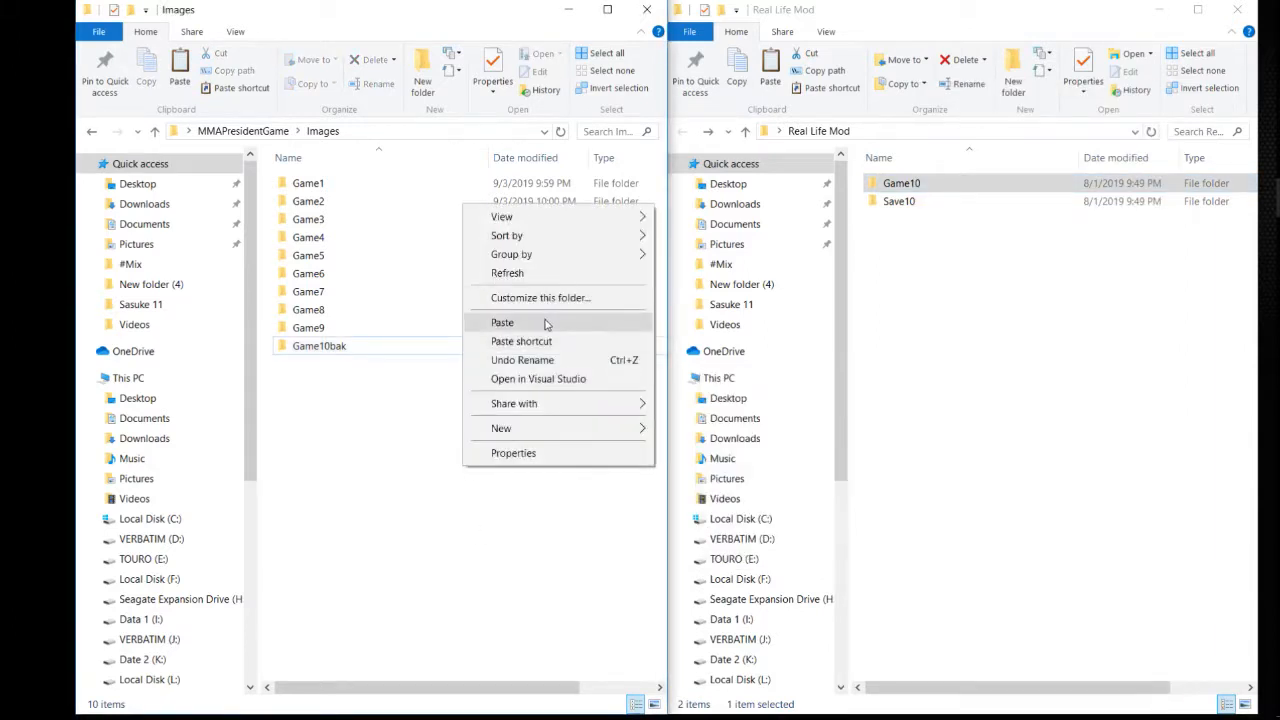
left_click(502, 322)
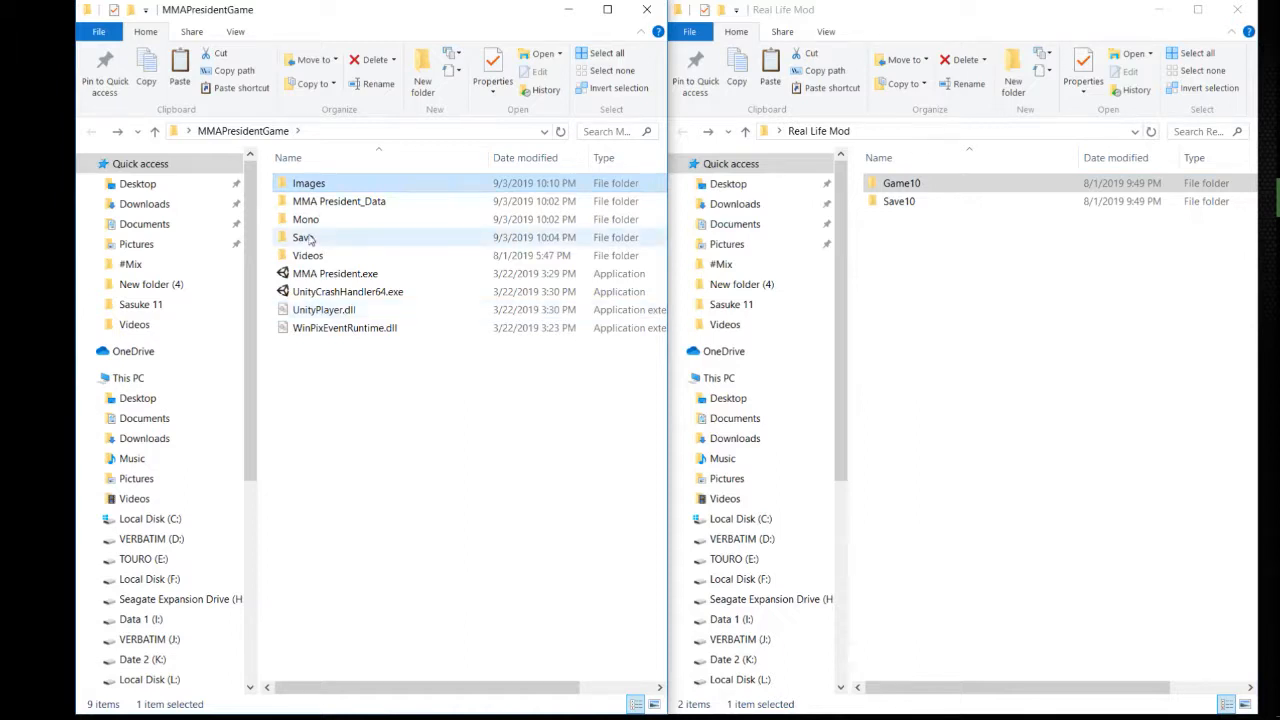
- Rename Save10 to Save10bak, paste the mod's Save10 into Save, then open Sign Fighters
double_click(305, 237)
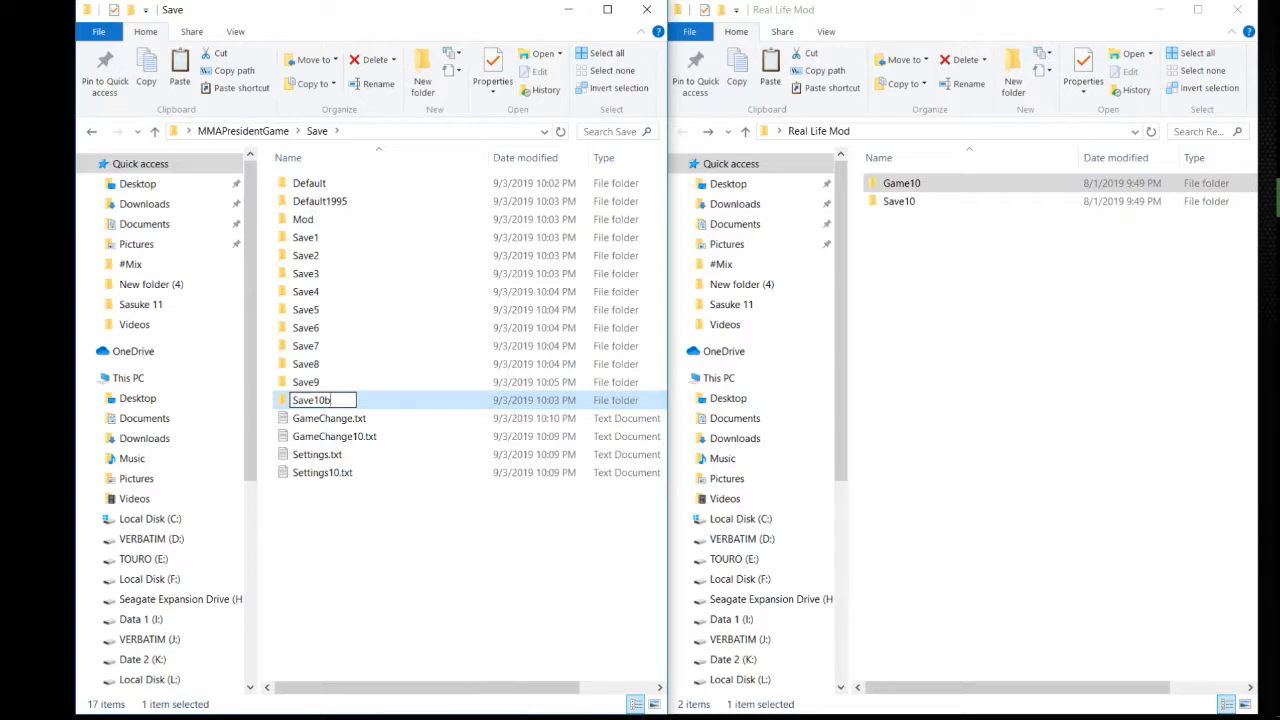
type("ak")
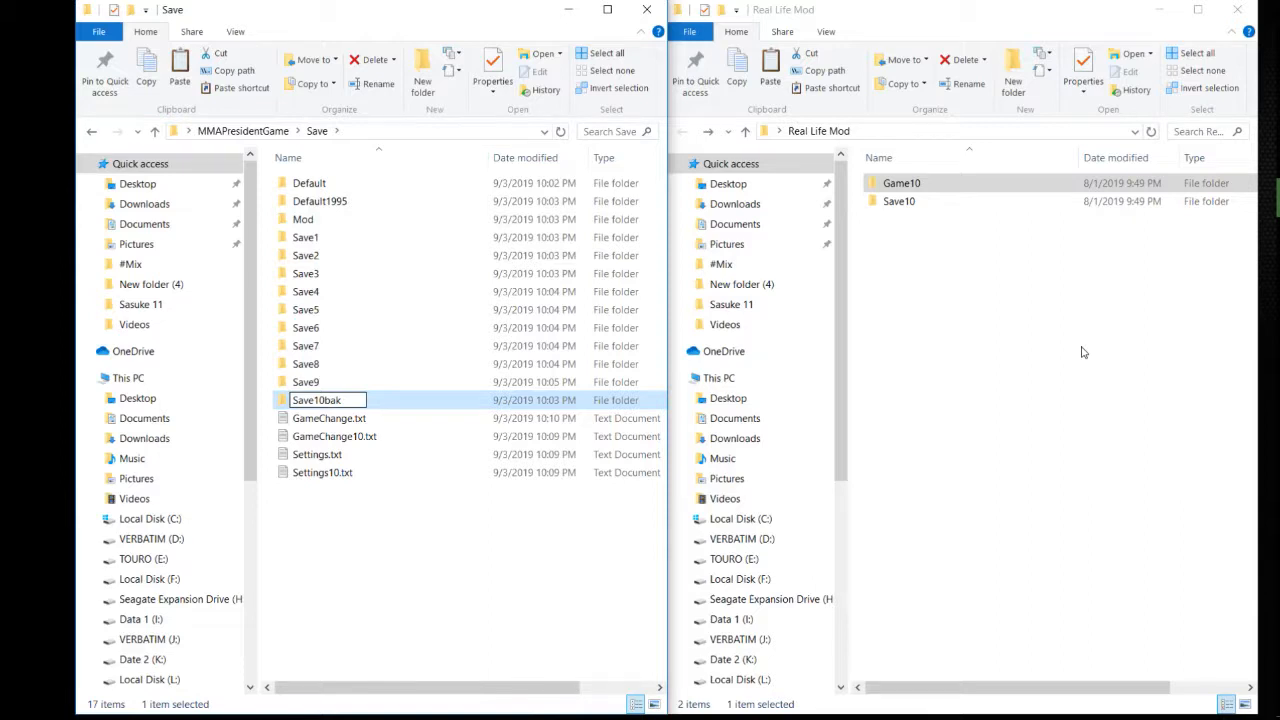
right_click(895, 201)
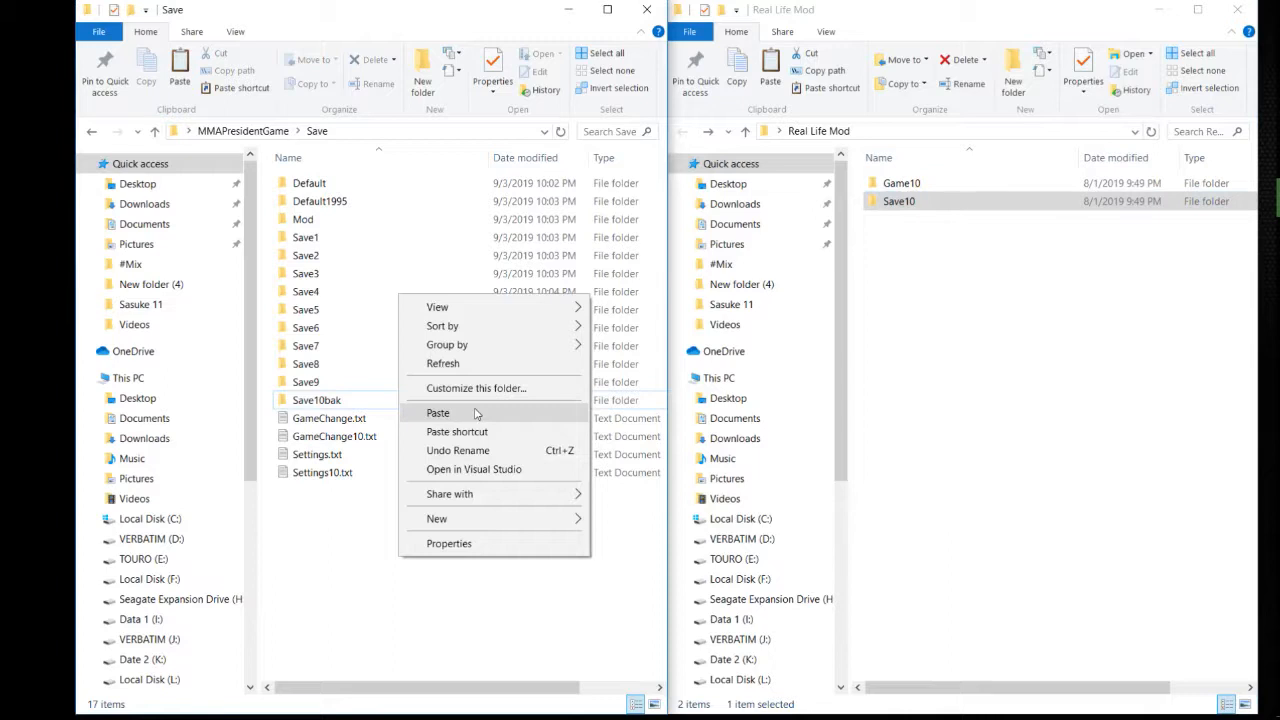
left_click(438, 413)
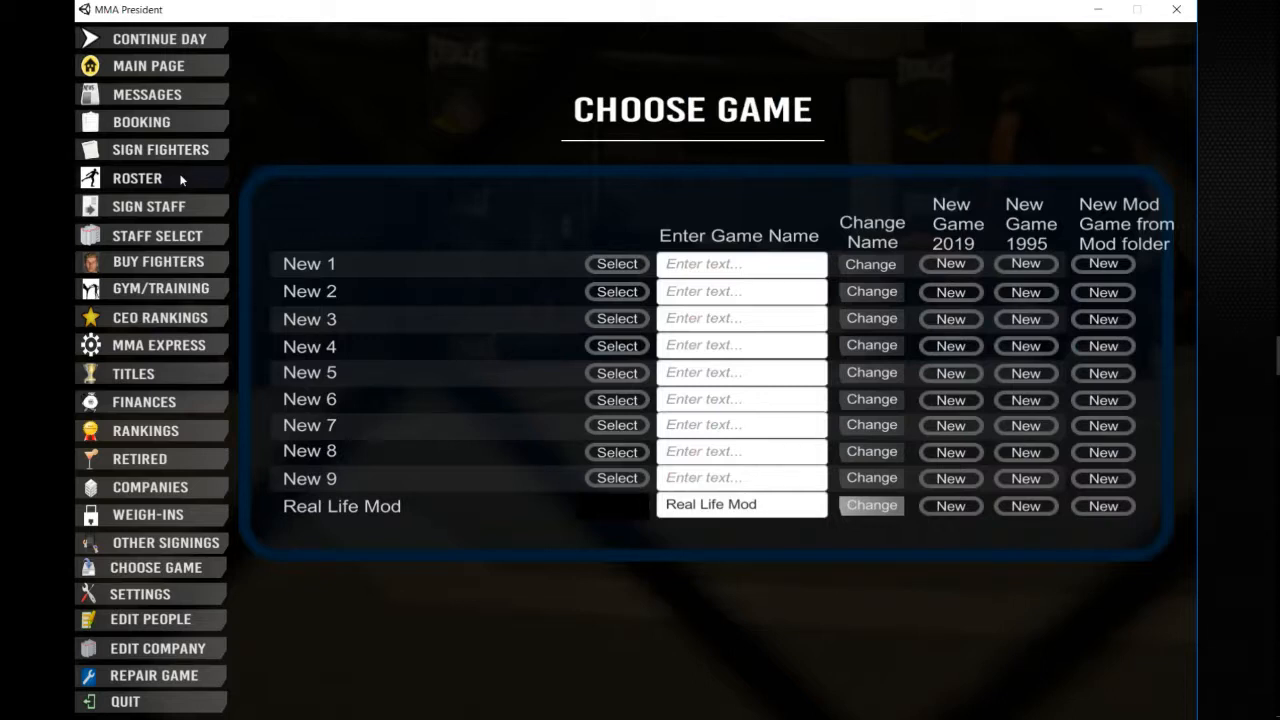
left_click(160, 149)
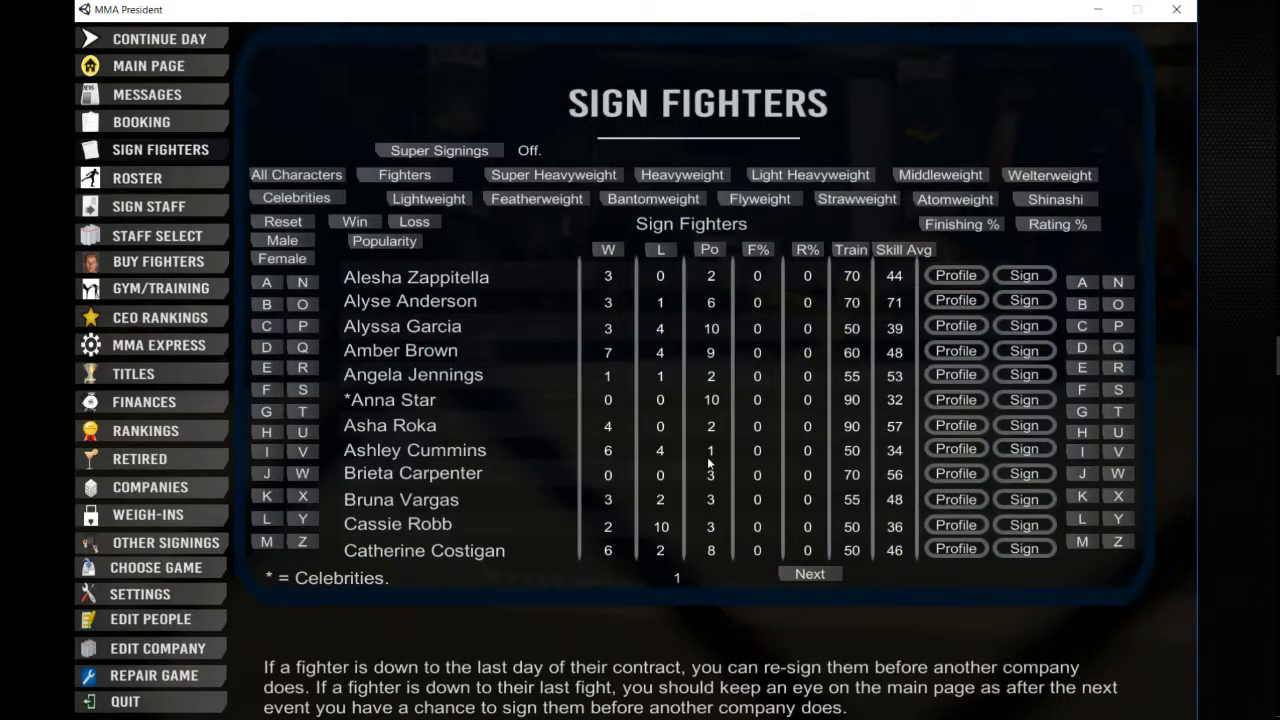
mouse_move(956, 300)
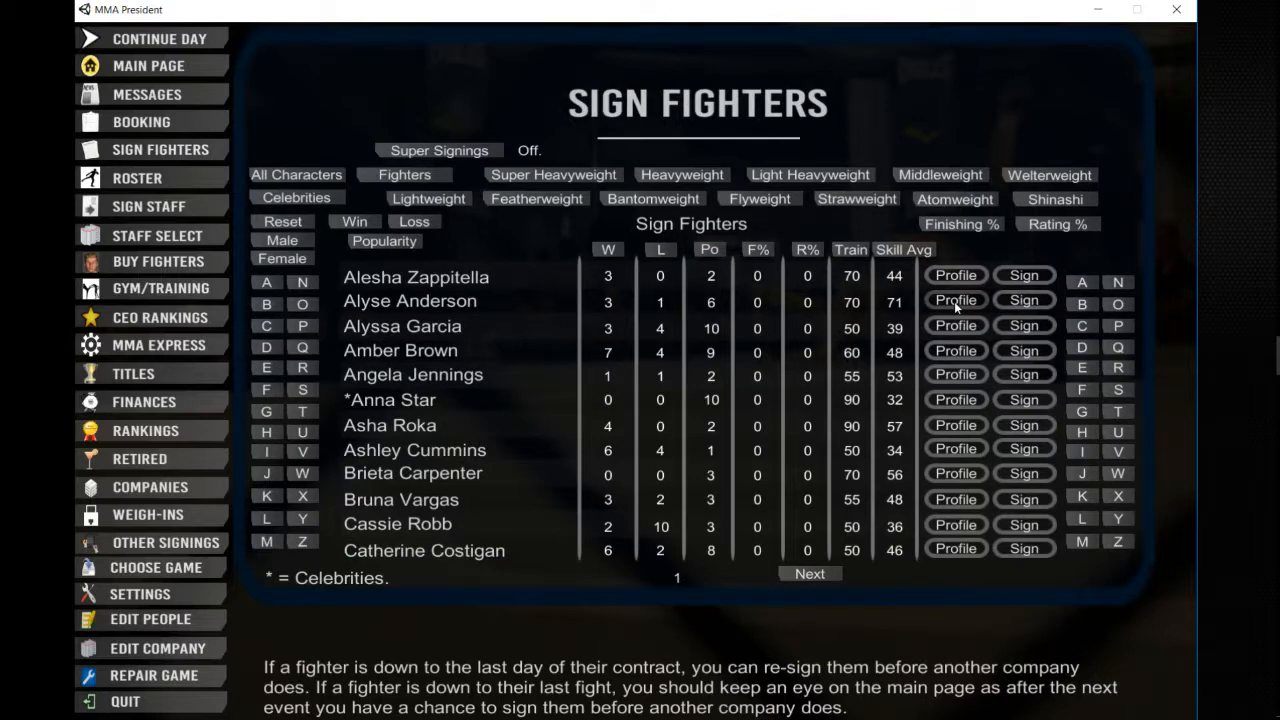
mouse_move(924, 300)
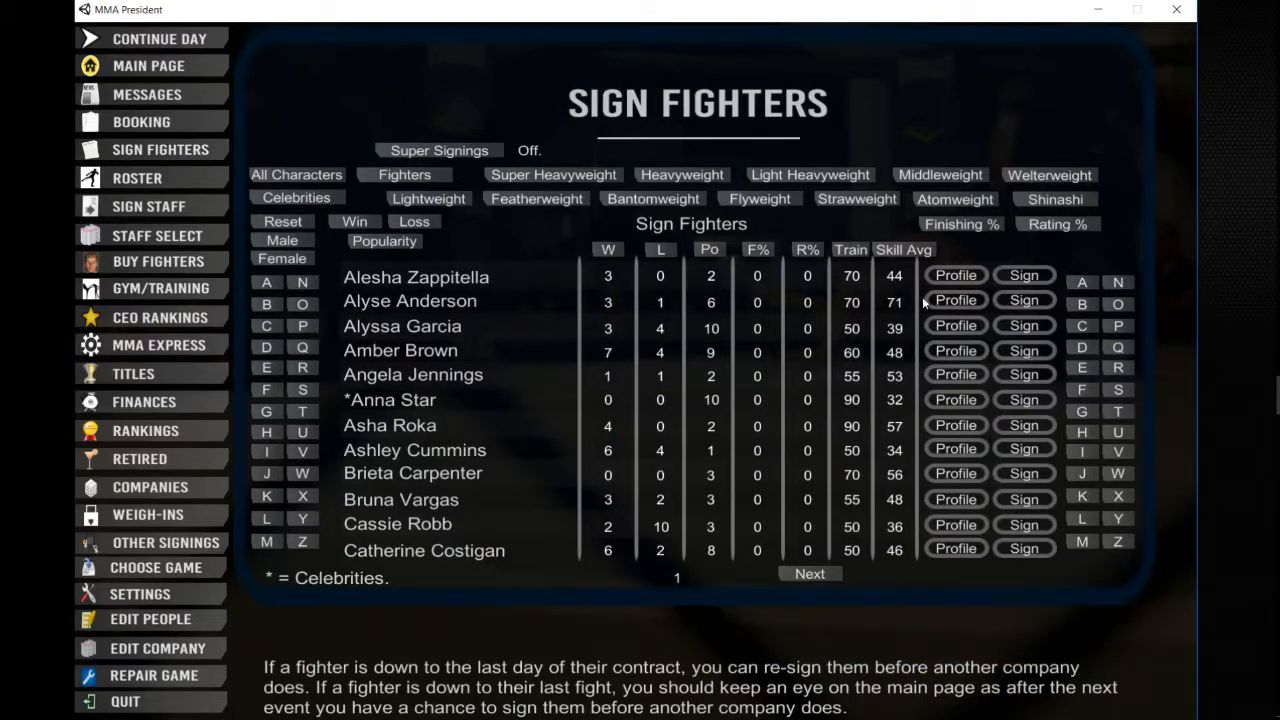
left_click(955, 300)
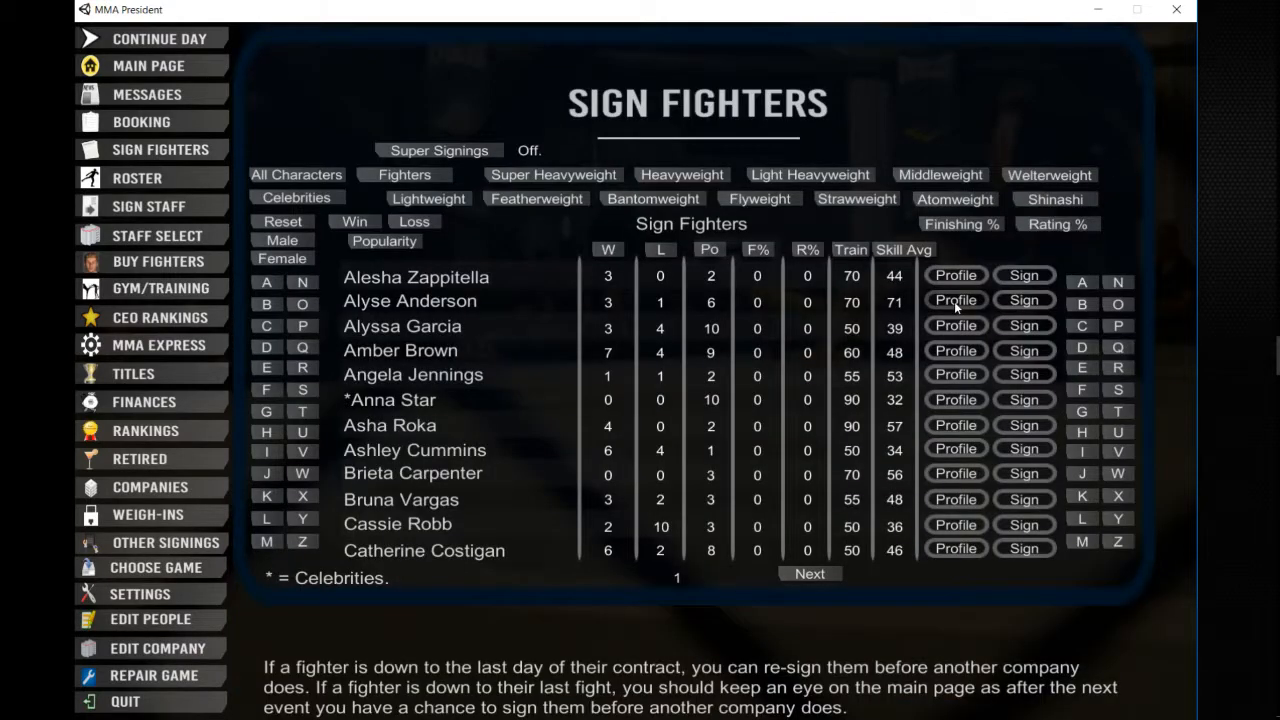
left_click(809, 574)
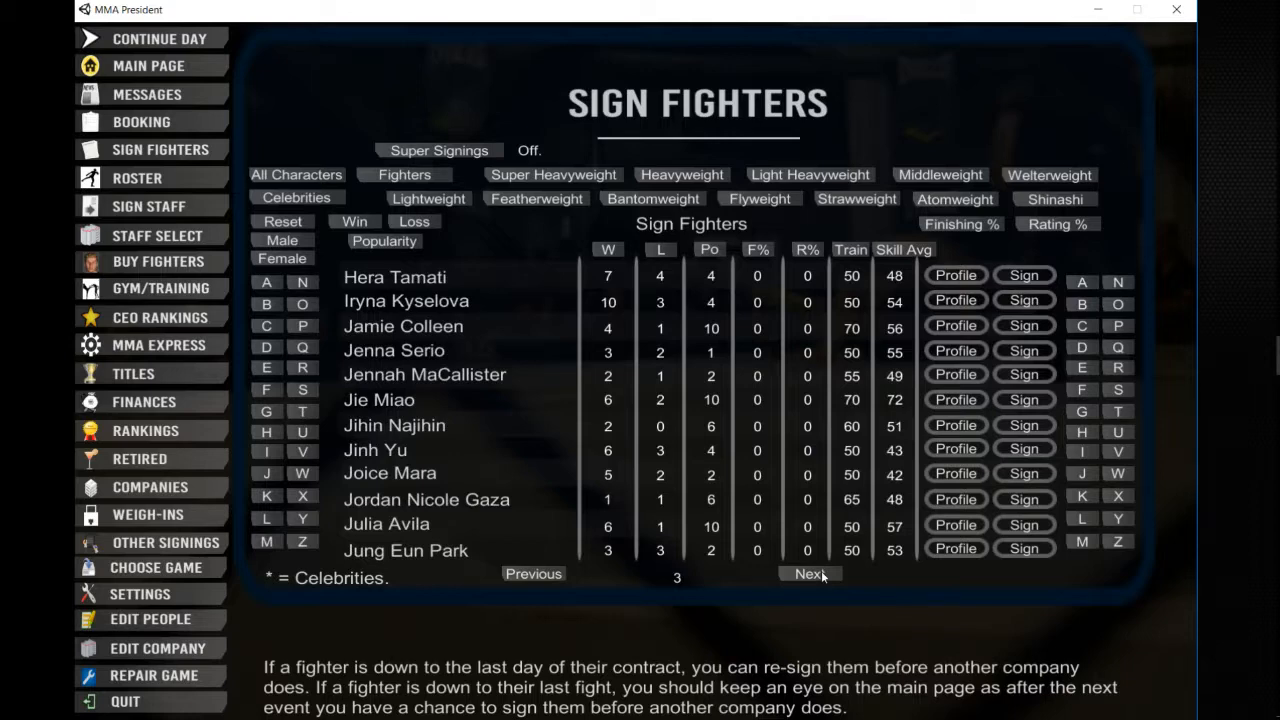
mouse_move(1173, 314)
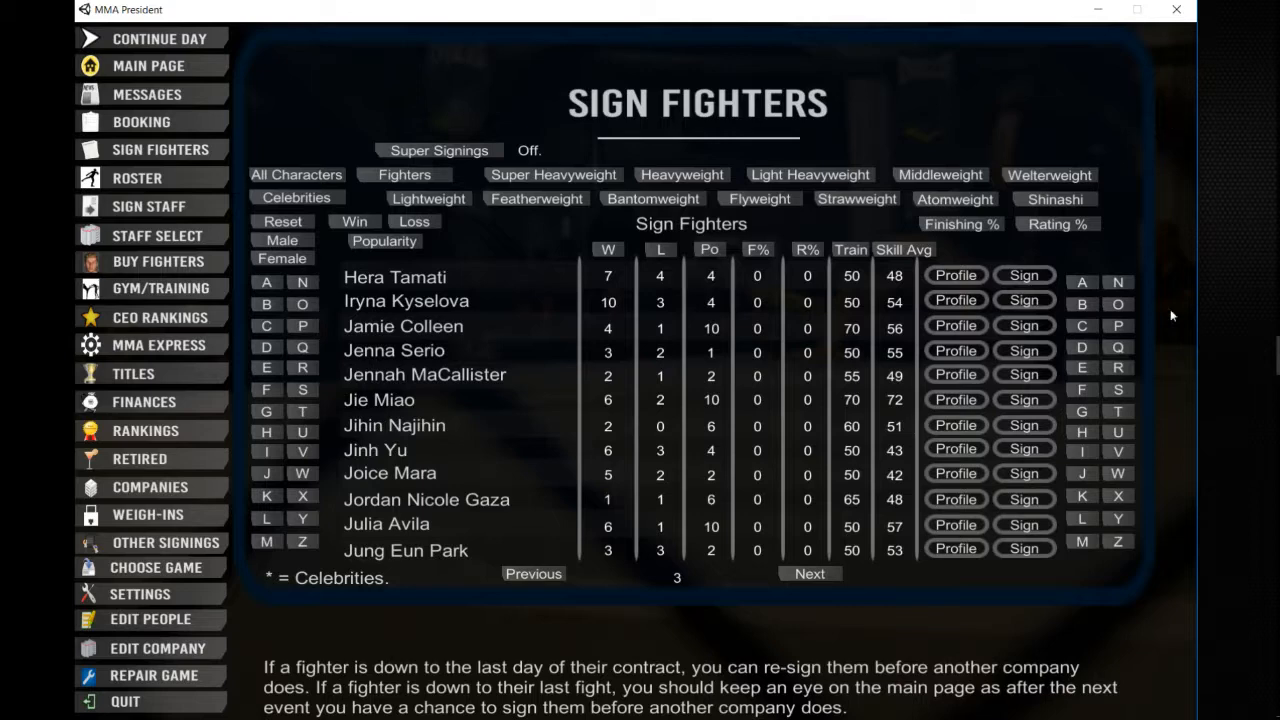